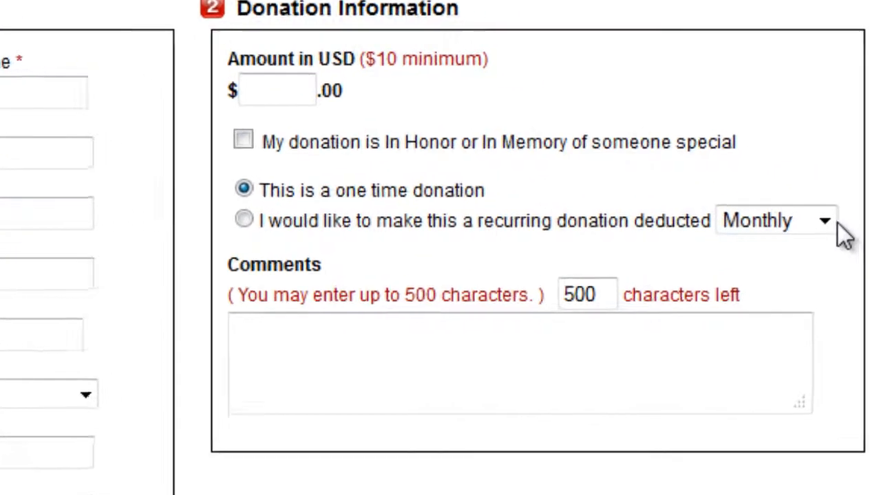
Browse the online portfolio pages and scroll through their contents.
{"action": "left_click", "coordinate": [823, 220]}
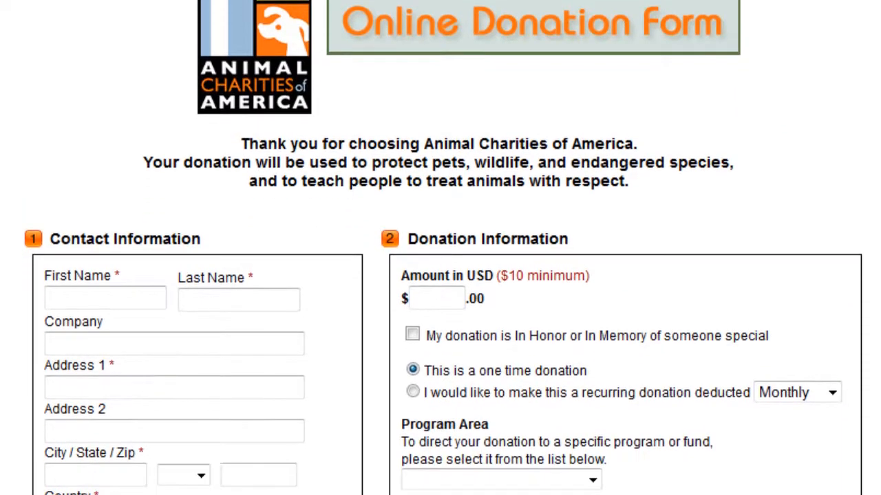
{"action": "scroll", "scroll_direction": "down", "scroll_amount": 3}
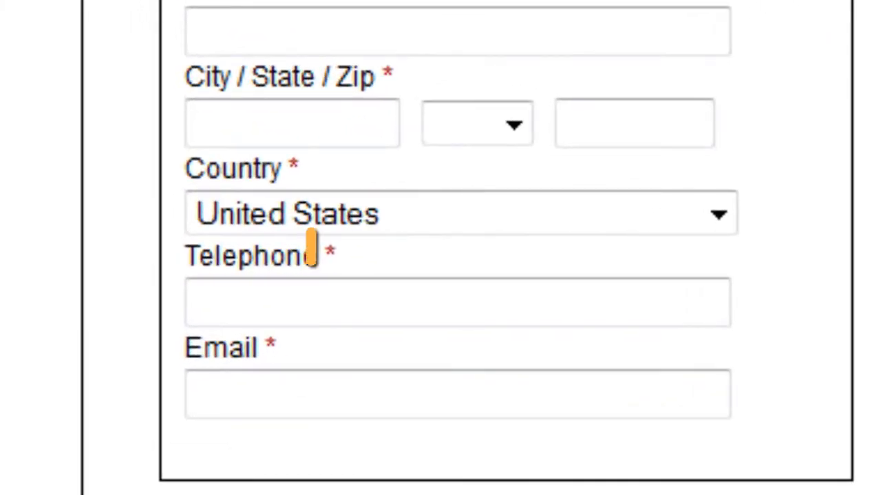
{"action": "scroll", "scroll_direction": "down", "scroll_amount": 3}
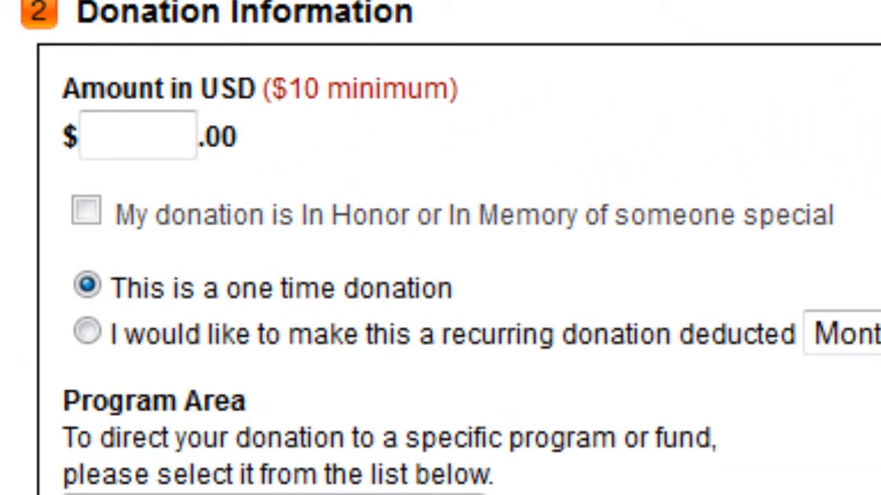
{"action": "scroll", "scroll_direction": "down", "scroll_amount": 3}
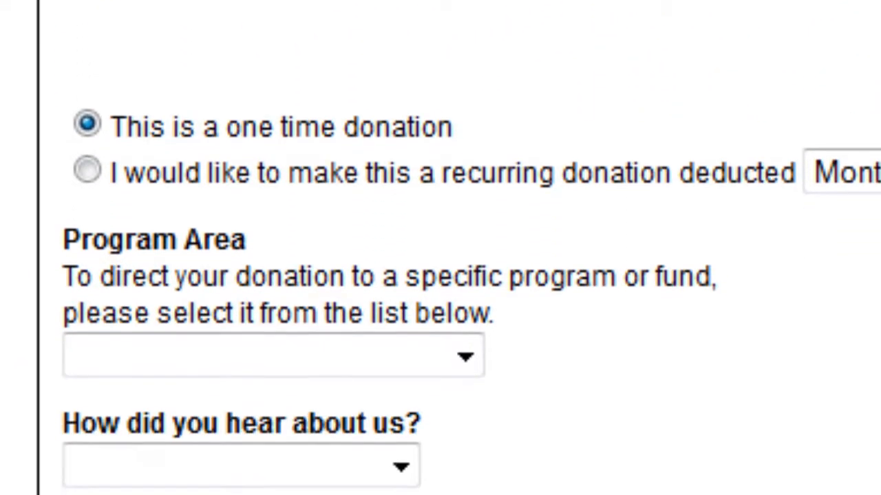
{"action": "left_click", "coordinate": [465, 355]}
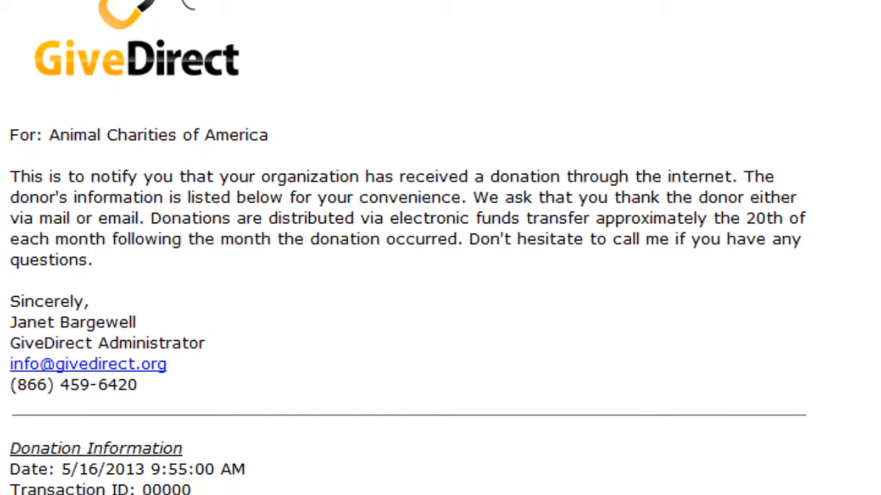
{"action": "scroll", "scroll_direction": "down", "scroll_amount": 3}
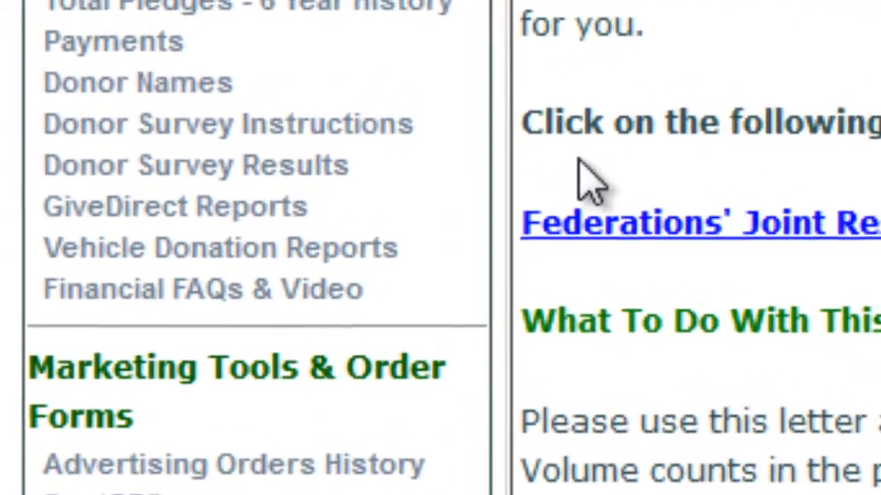
{"action": "mouse_move", "coordinate": [176, 207]}
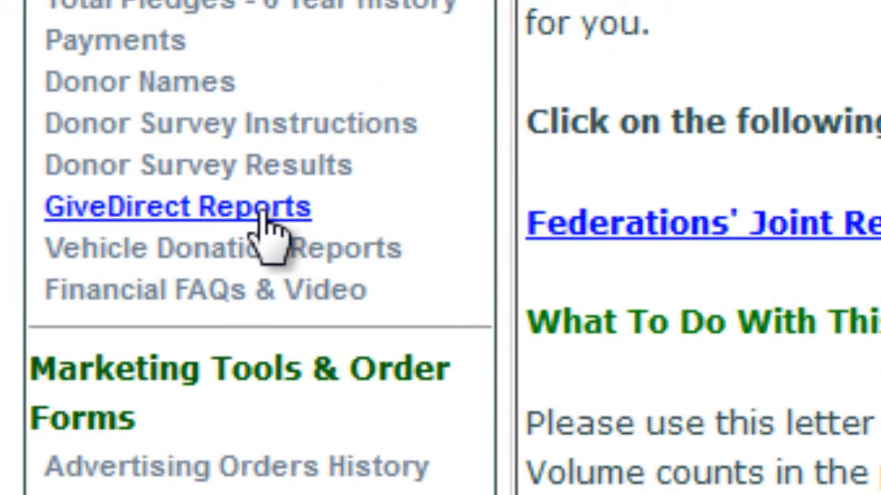
Review the GiveDirect Reports monthly deposit table, then go to View Donations.
{"action": "left_click", "coordinate": [178, 206]}
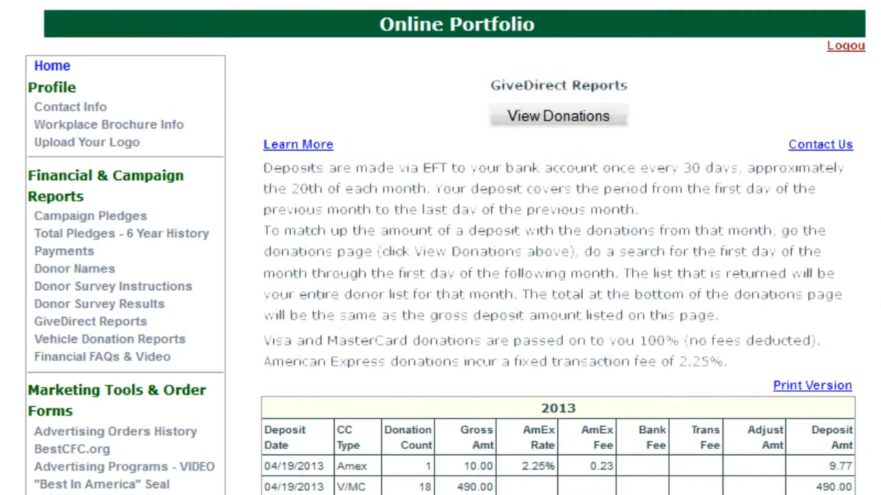
{"action": "scroll", "scroll_direction": "down", "scroll_amount": 3}
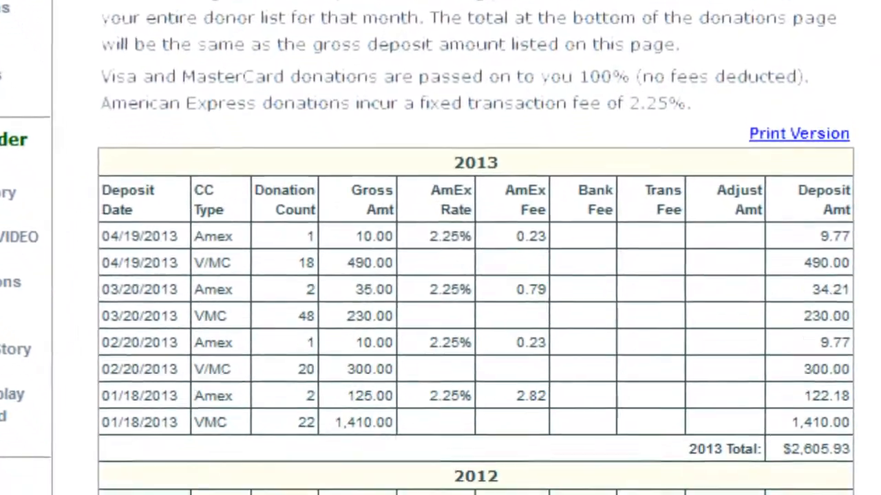
{"action": "scroll", "scroll_direction": "down", "scroll_amount": 3}
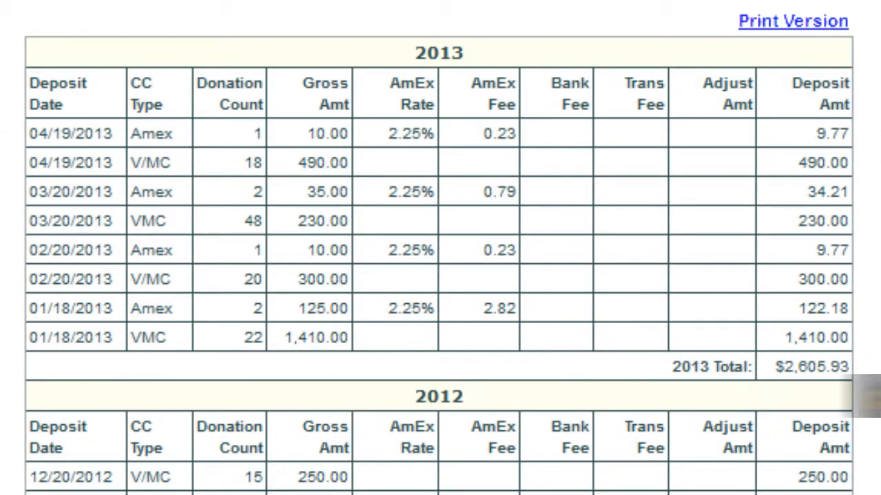
{"action": "scroll", "scroll_direction": "up", "scroll_amount": 3}
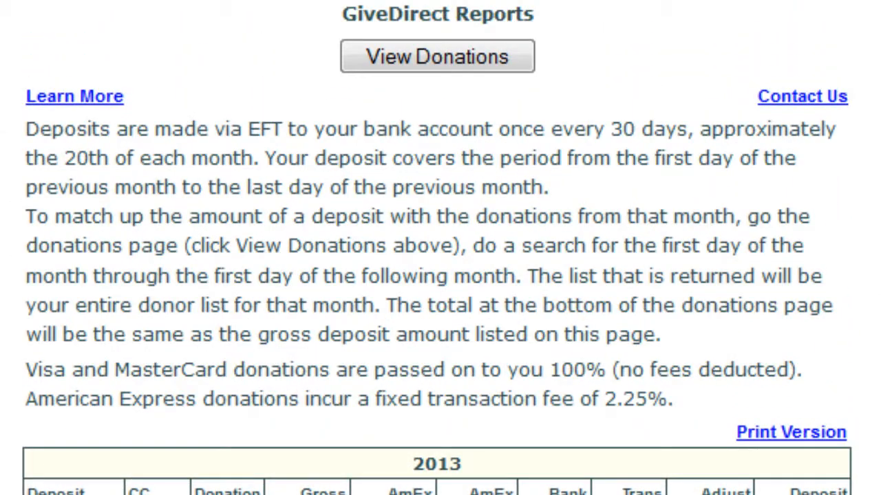
{"action": "left_click", "coordinate": [437, 55]}
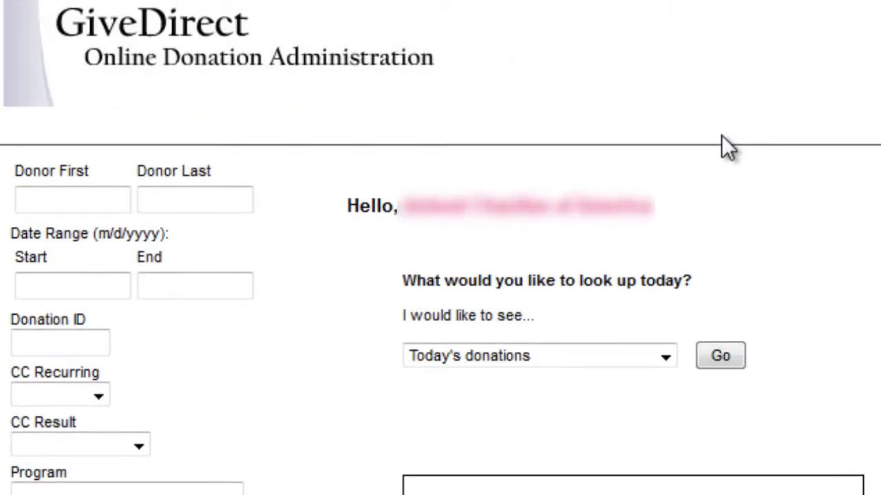
Look up this month's donations from the 'I would like to see' dropdown.
{"action": "scroll", "scroll_direction": "down", "scroll_amount": 3}
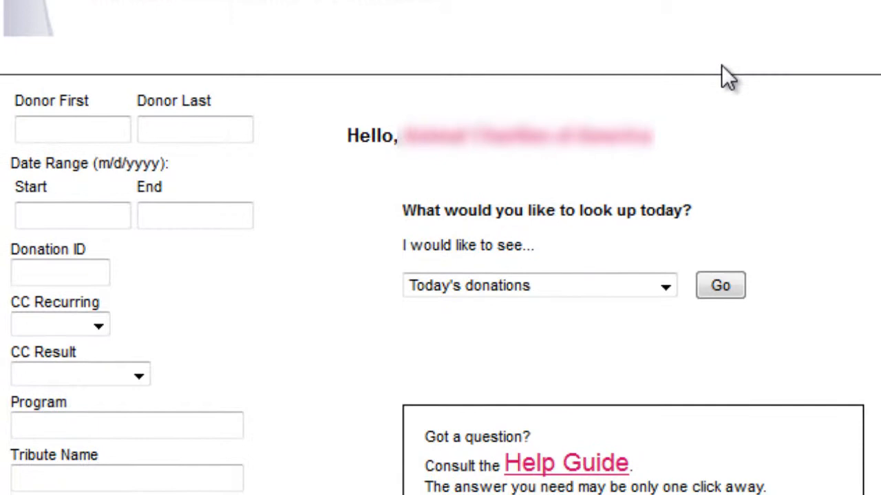
{"action": "scroll", "scroll_direction": "down", "scroll_amount": 3}
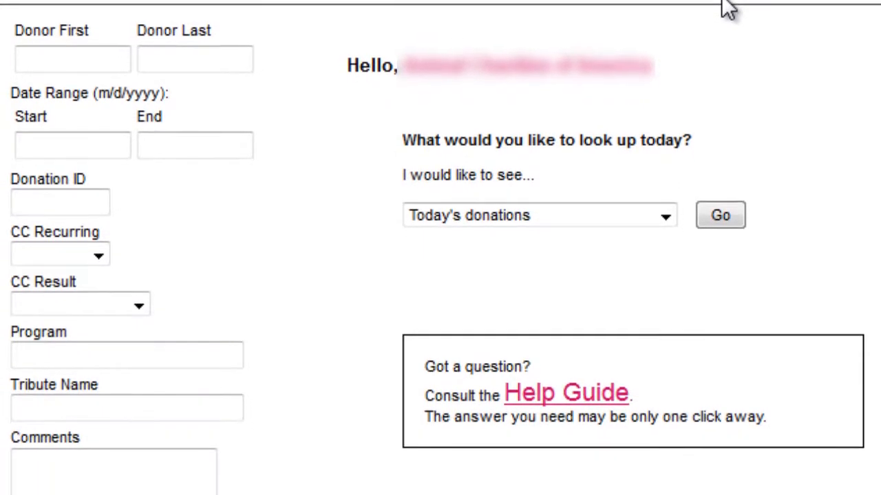
{"action": "left_click", "coordinate": [663, 215]}
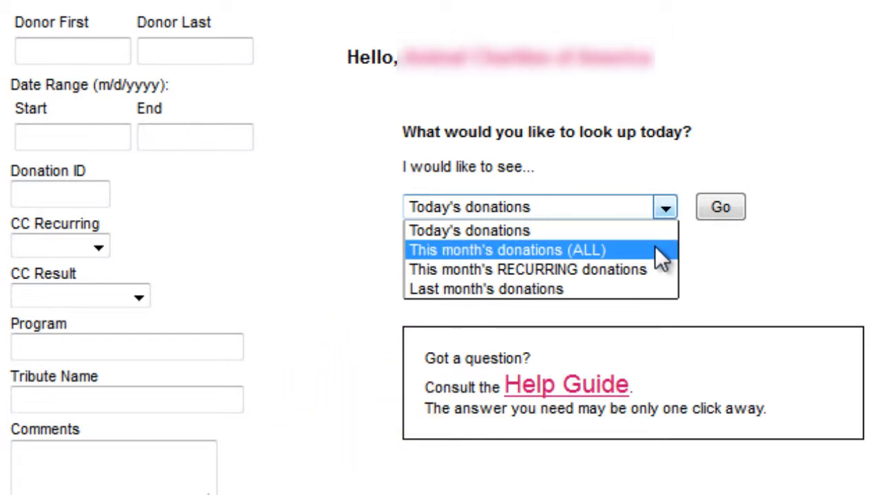
{"action": "left_click", "coordinate": [509, 250]}
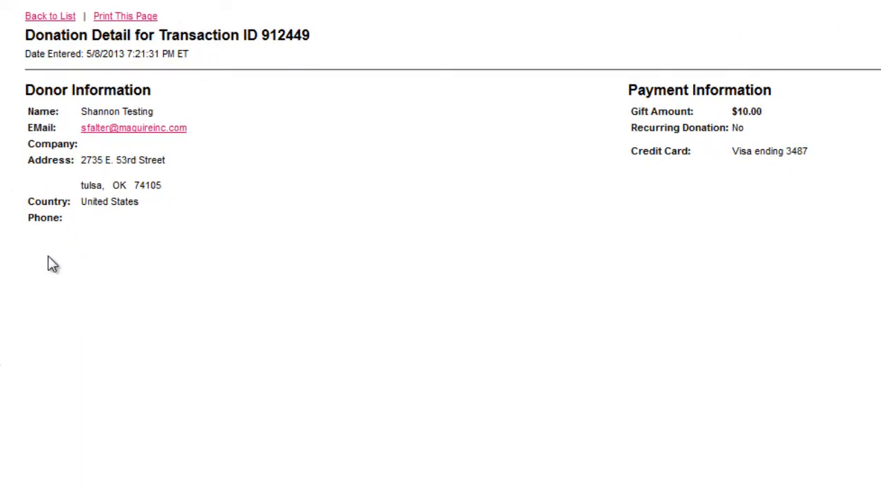
Return from the transaction detail to the list and export the donations.
{"action": "left_click", "coordinate": [50, 16]}
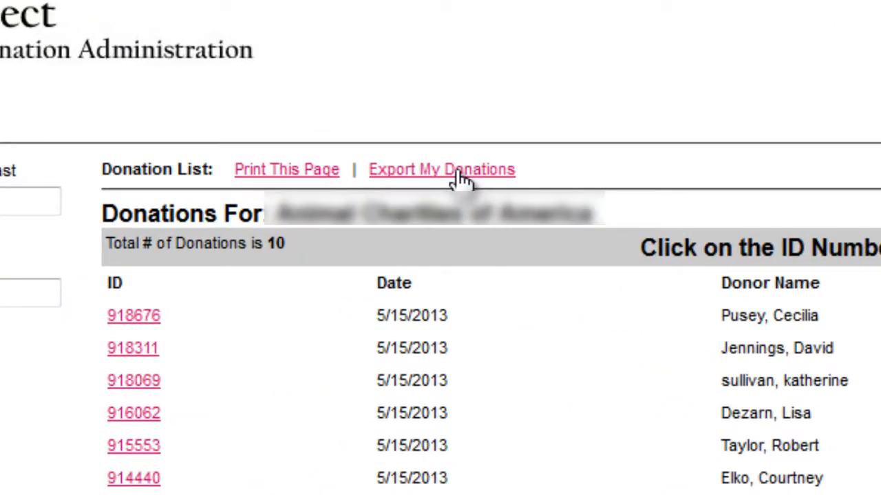
{"action": "left_click", "coordinate": [441, 169]}
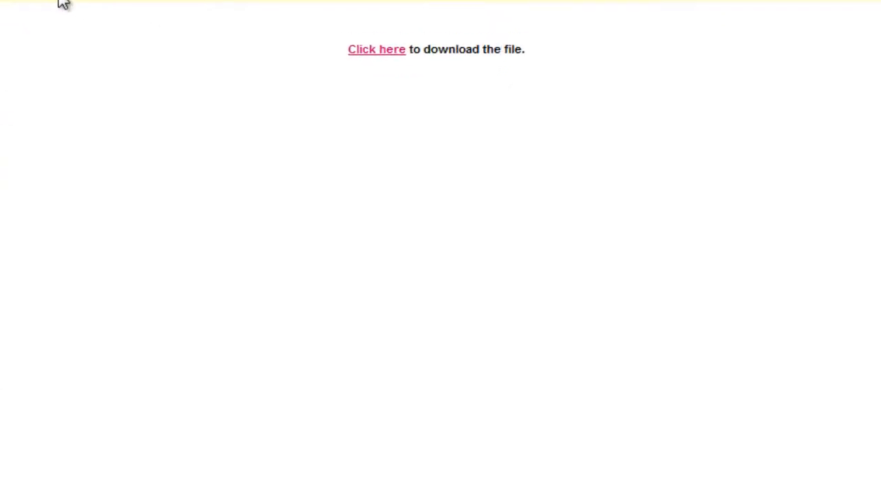
Download the exported donations CSV and open it with Microsoft Excel.
{"action": "left_click", "coordinate": [377, 49]}
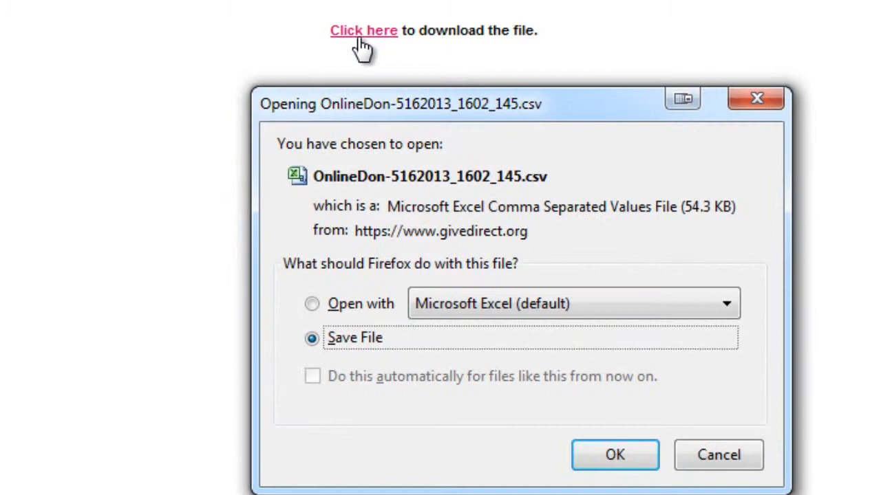
{"action": "left_click", "coordinate": [311, 304]}
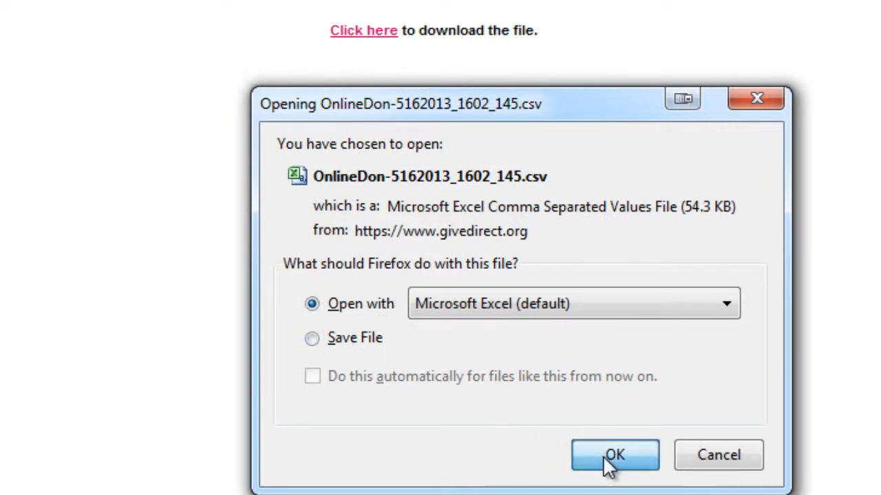
{"action": "left_click", "coordinate": [614, 454]}
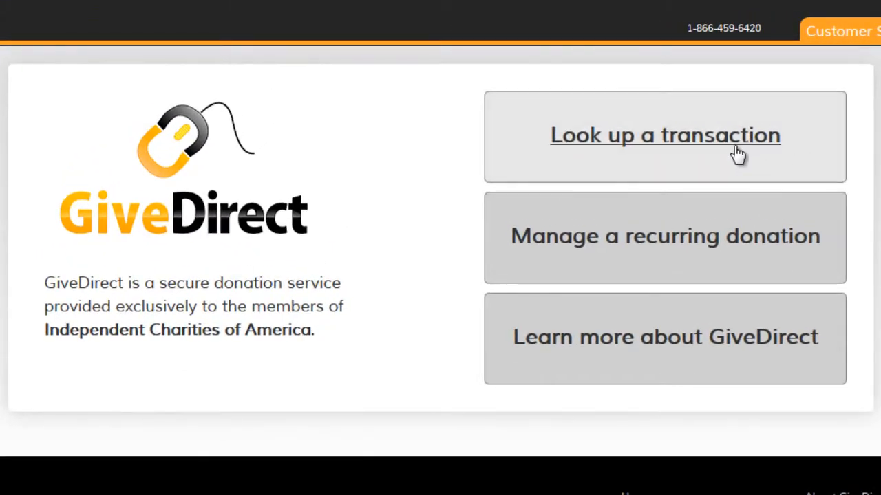
{"action": "left_click", "coordinate": [665, 135]}
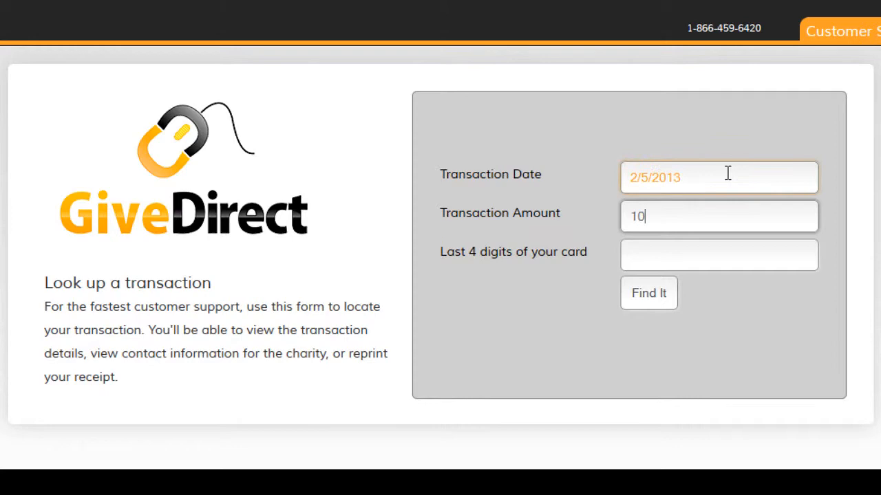
{"action": "left_click", "coordinate": [647, 292]}
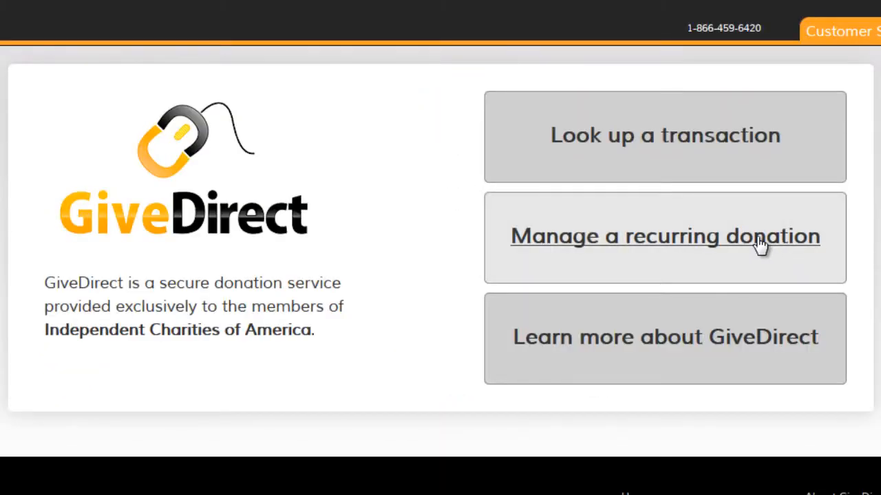
Enter recurring donation management and sign in to the donor account.
{"action": "left_click", "coordinate": [664, 237]}
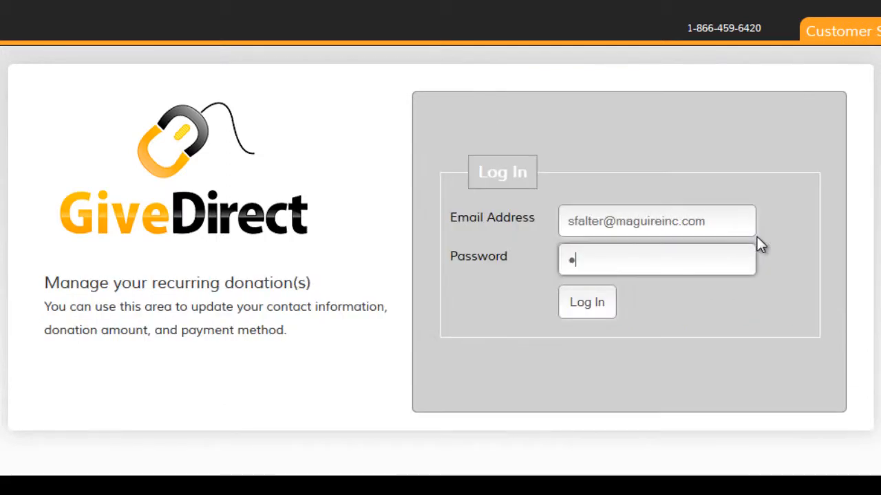
{"action": "left_click", "coordinate": [586, 303]}
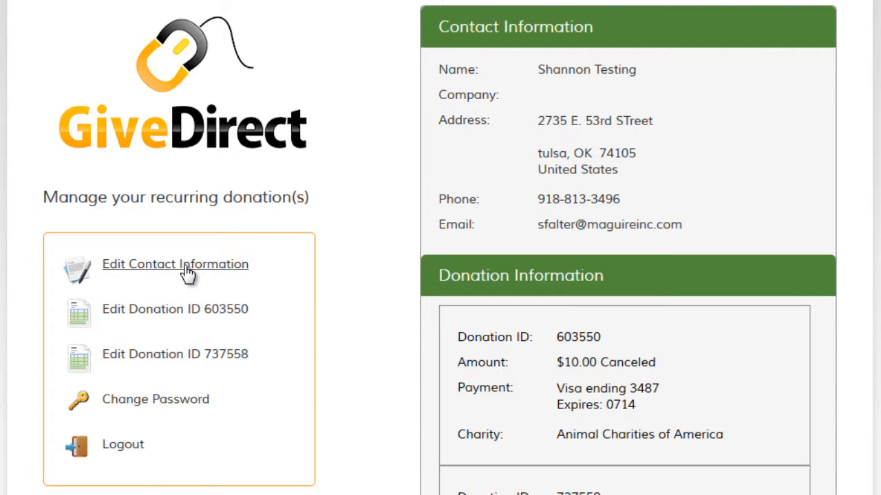
Edit recurring donation 737558 and check its Recurs frequency field.
{"action": "left_click", "coordinate": [175, 355]}
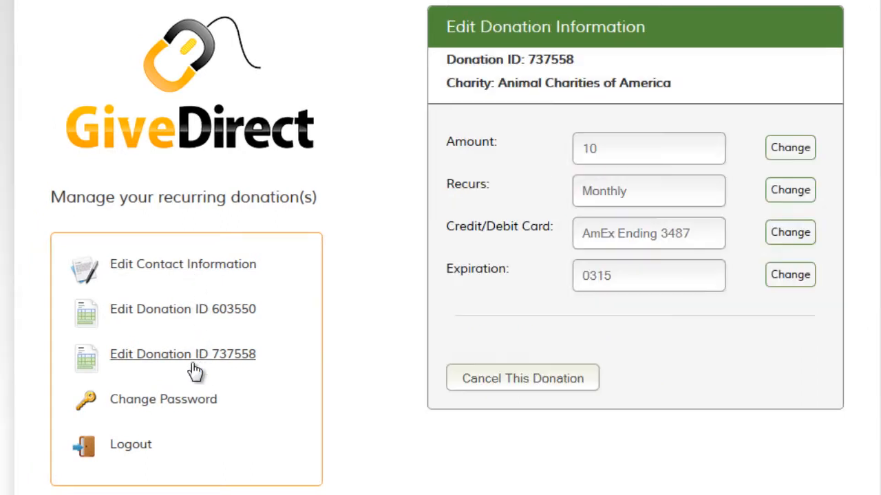
{"action": "left_click", "coordinate": [646, 190]}
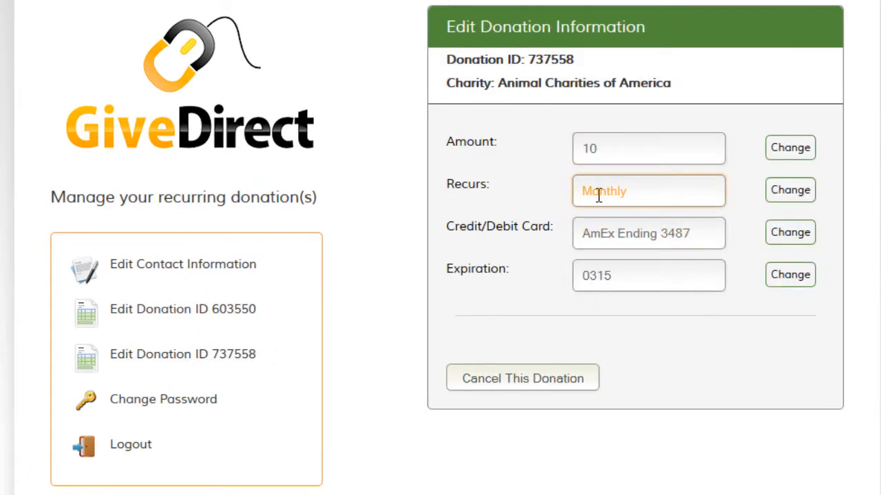
{"action": "mouse_move", "coordinate": [585, 335]}
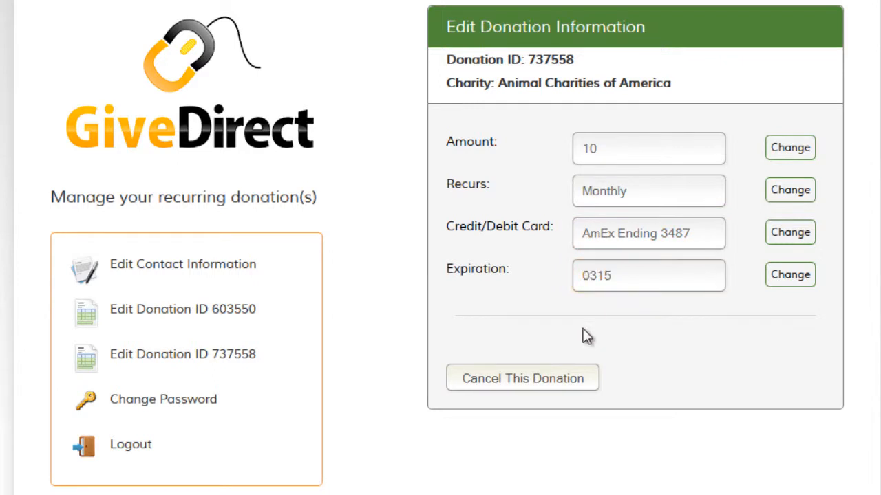